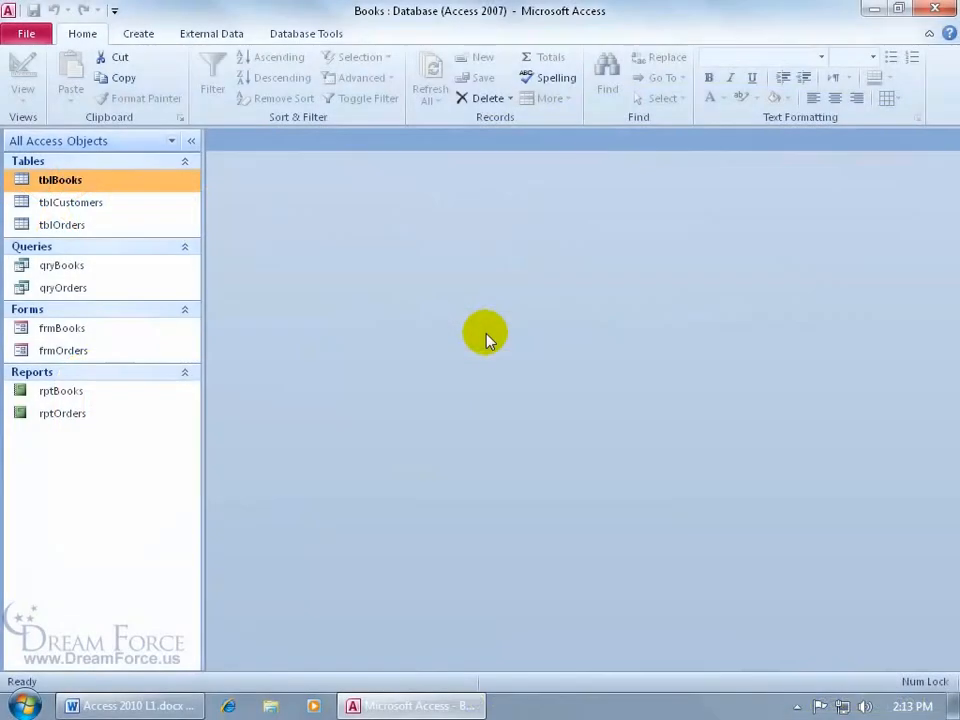
mouse_move(472, 288)
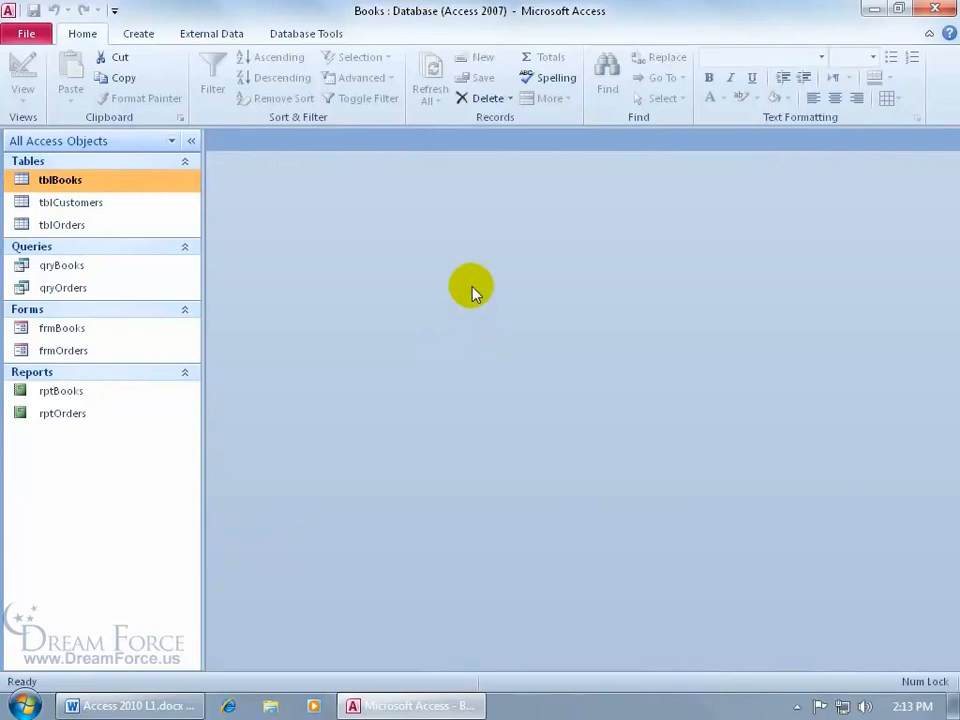
mouse_move(344, 152)
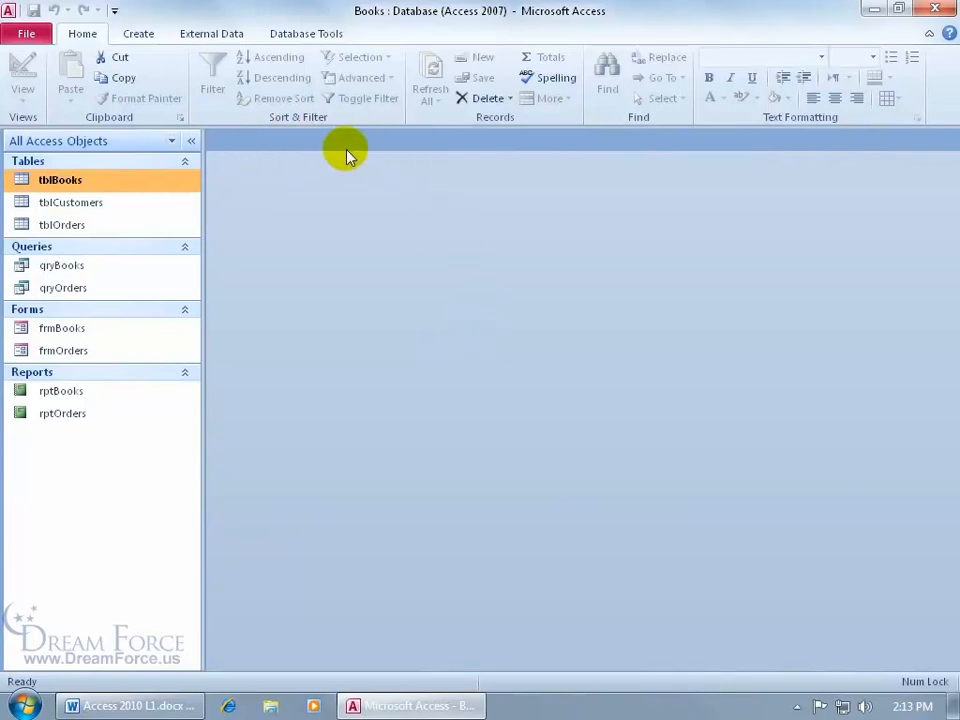
mouse_move(364, 128)
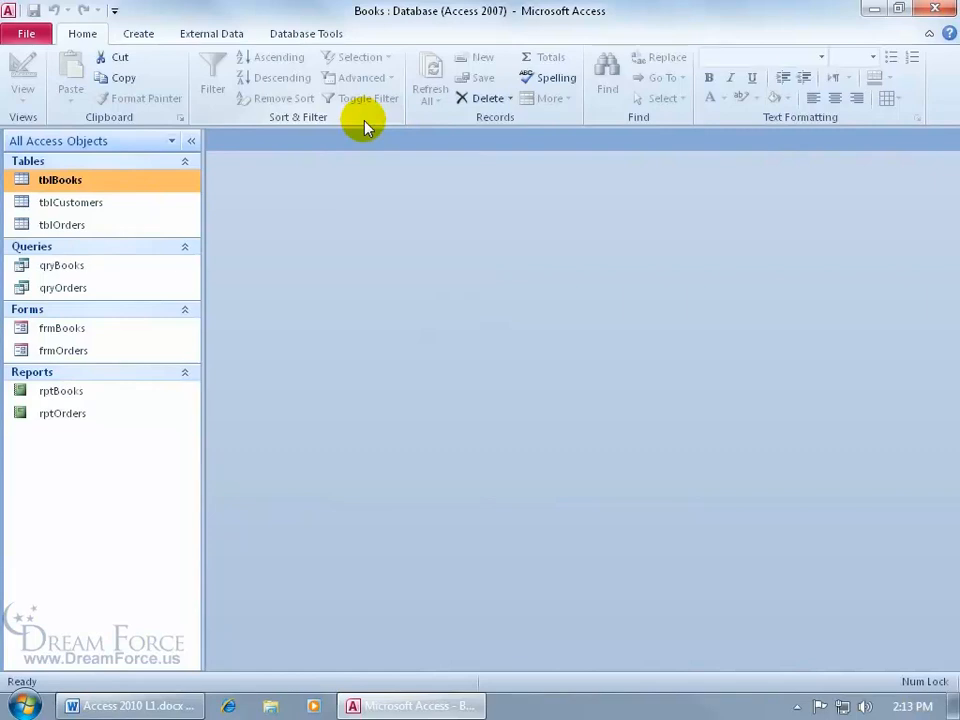
Set the Office colour scheme to Silver in Access Options General page and confirm
left_click(28, 32)
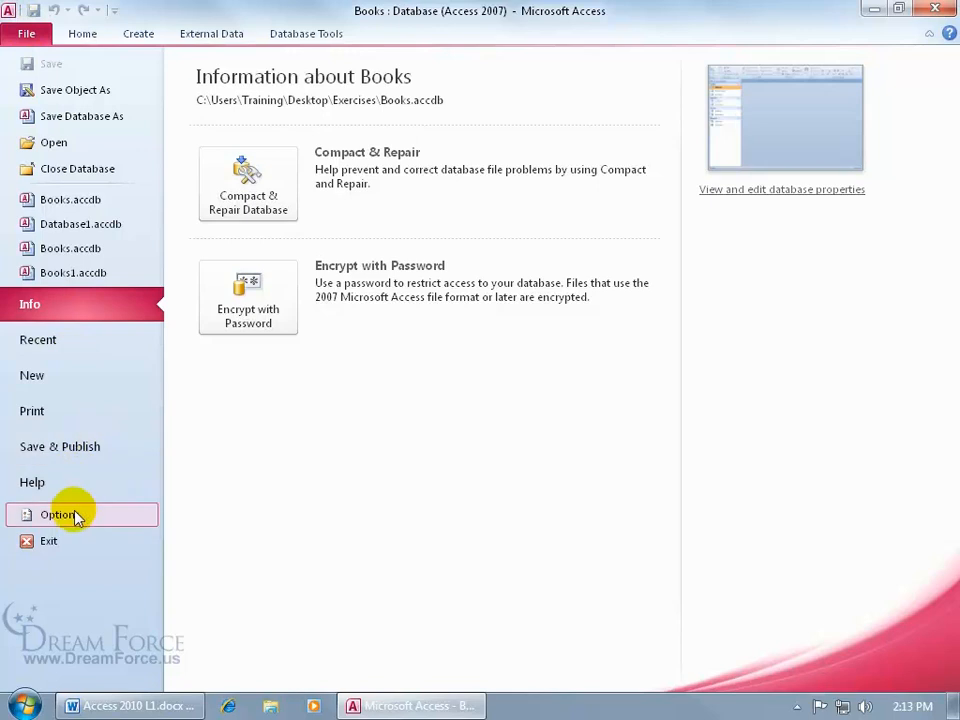
left_click(56, 514)
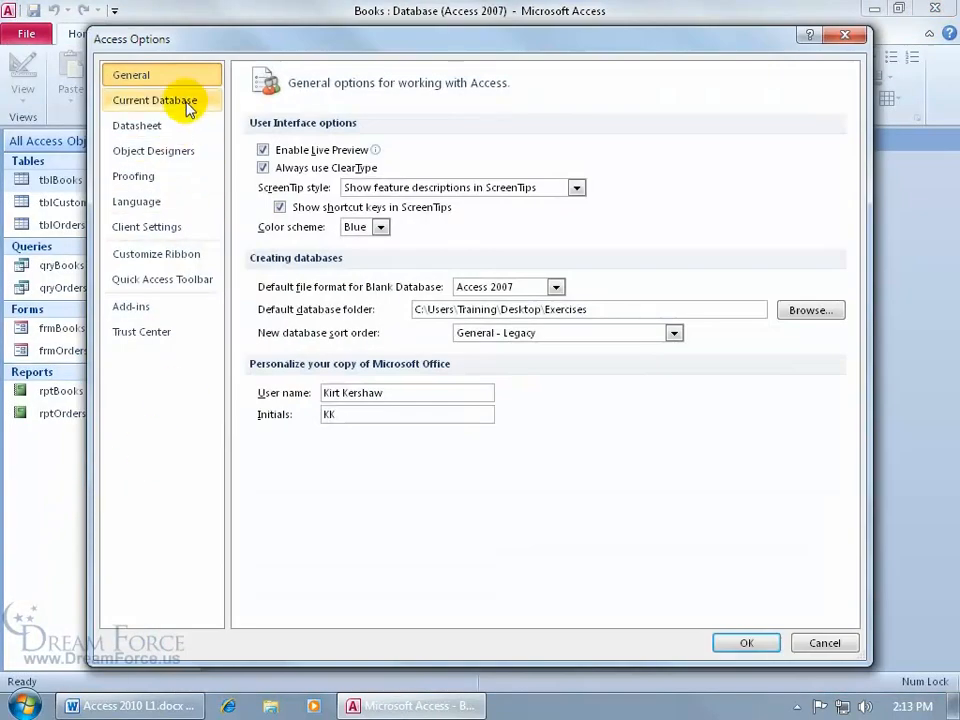
mouse_move(278, 236)
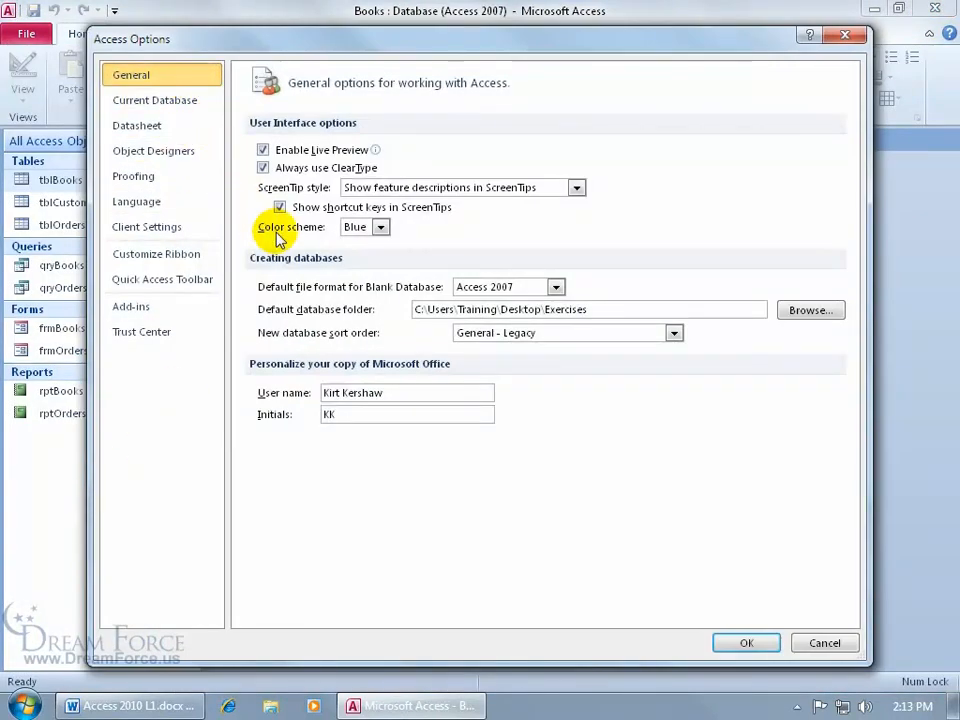
left_click(380, 228)
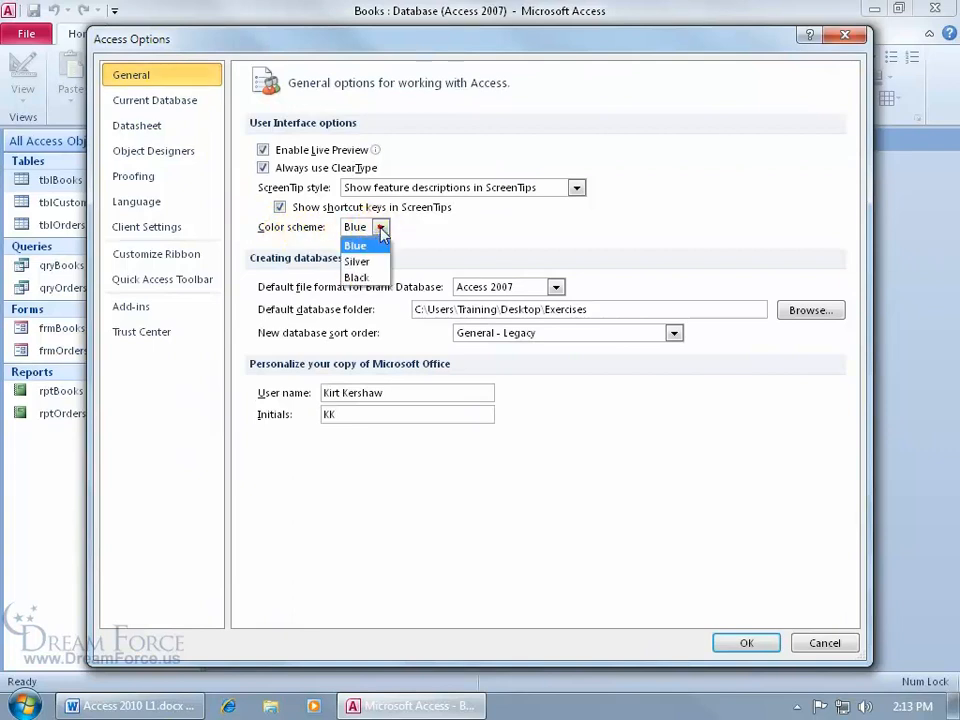
mouse_move(380, 228)
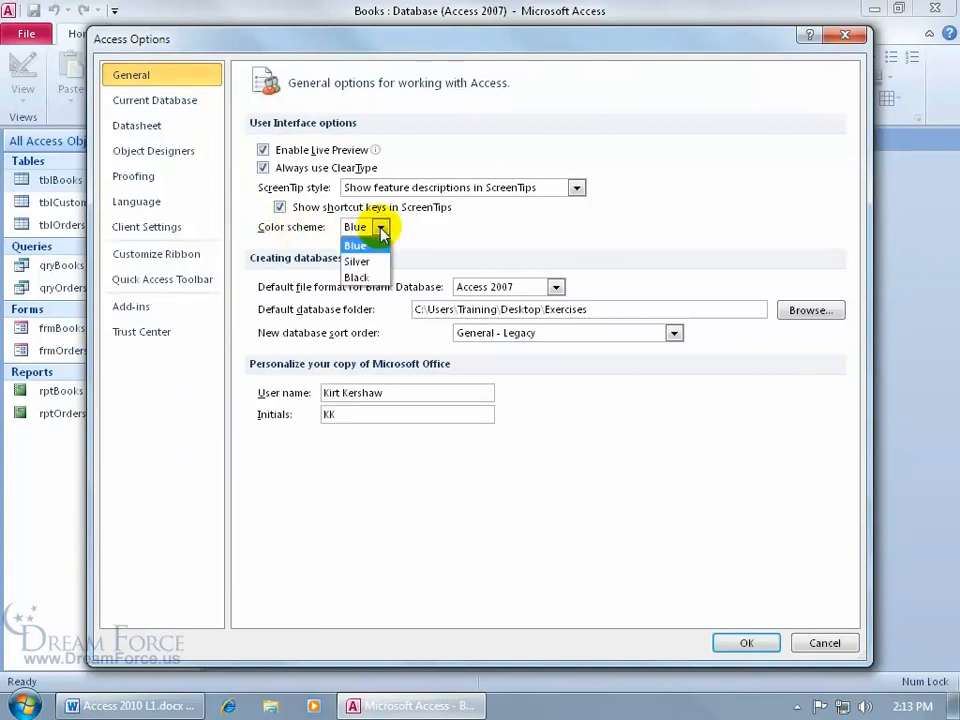
left_click(356, 260)
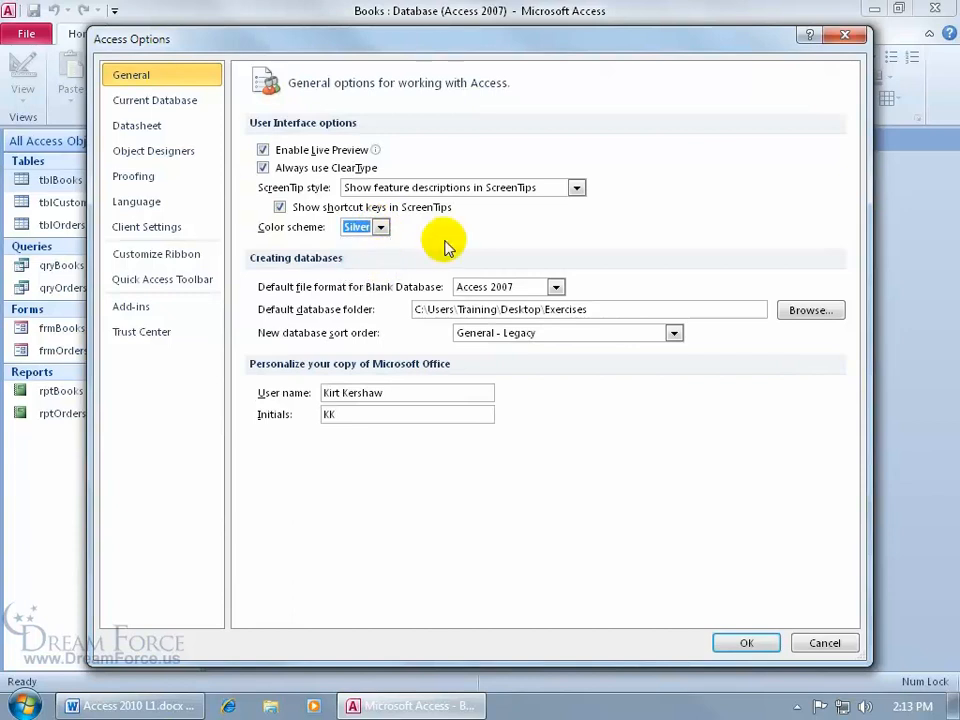
left_click(746, 642)
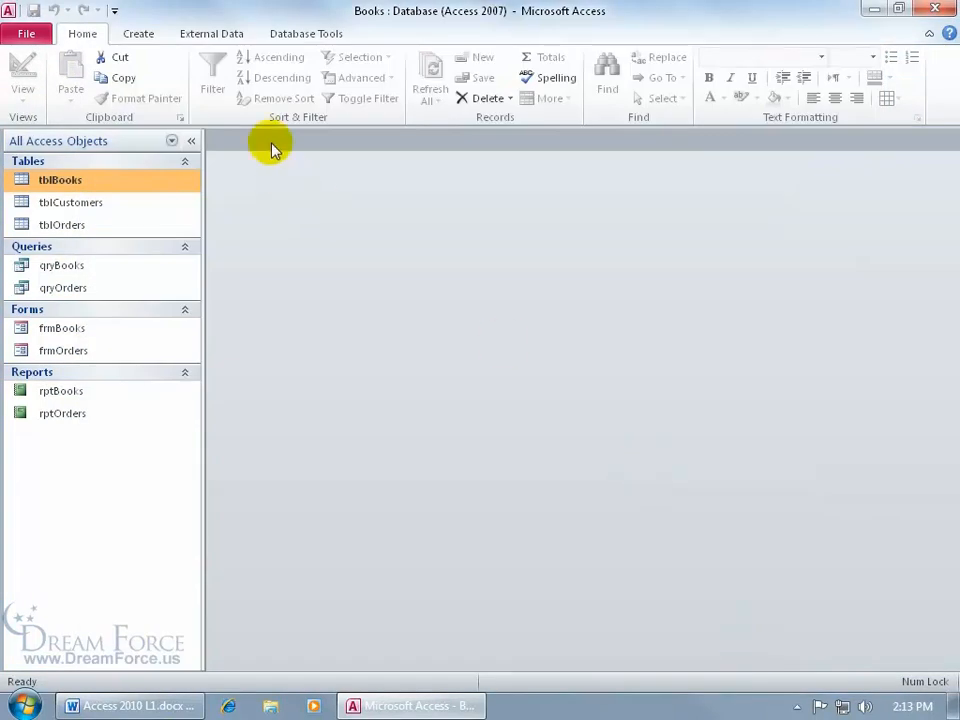
mouse_move(280, 180)
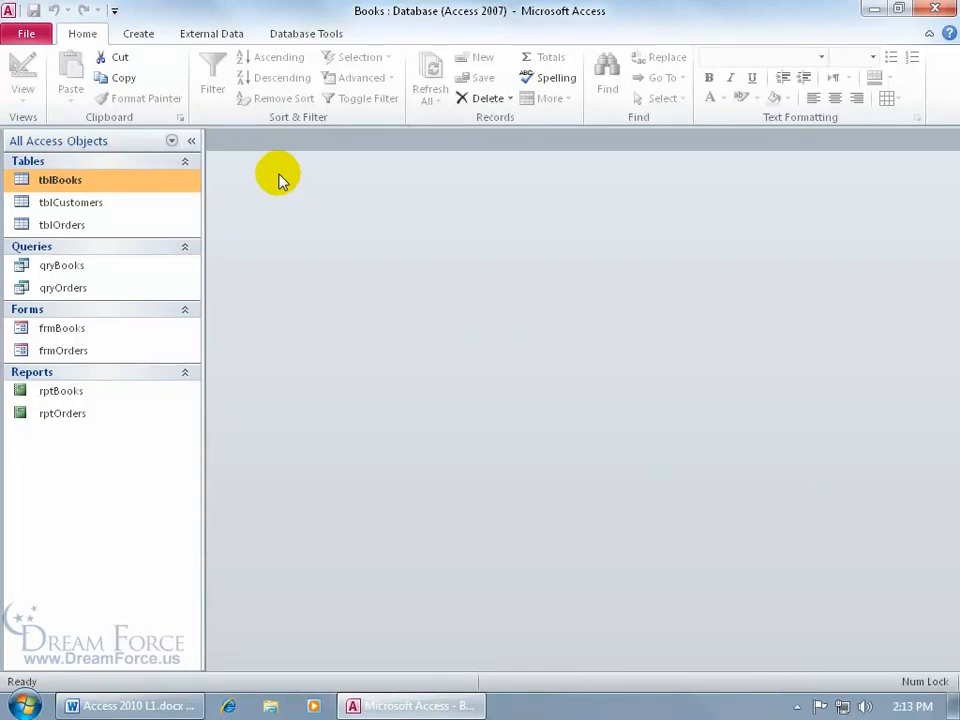
Launch Microsoft PowerPoint 2010 from the Windows Start menu
left_click(20, 704)
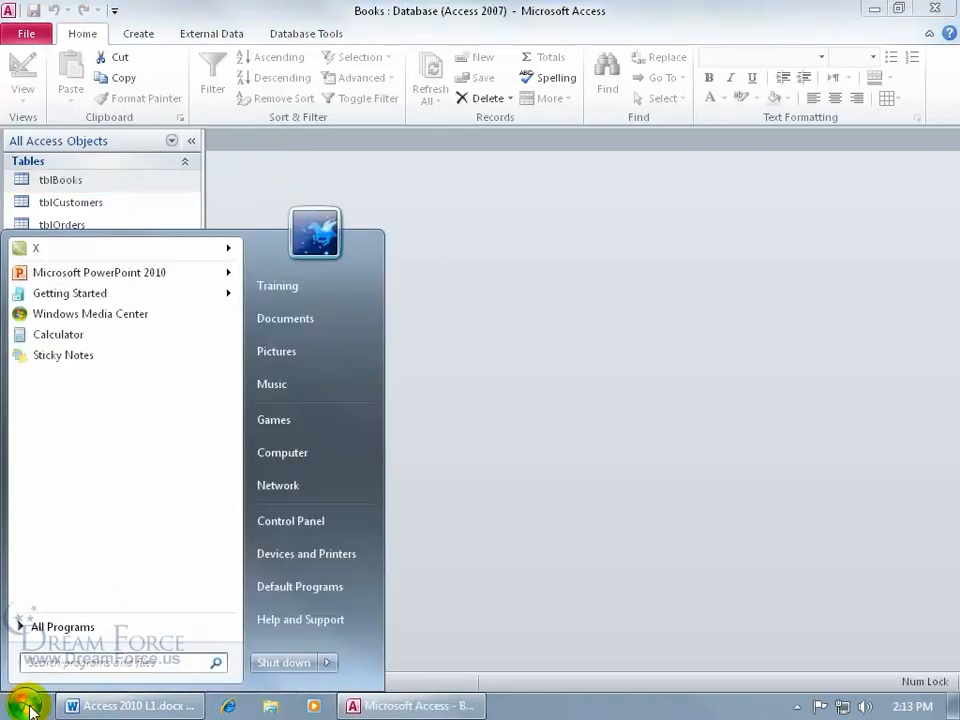
mouse_move(100, 272)
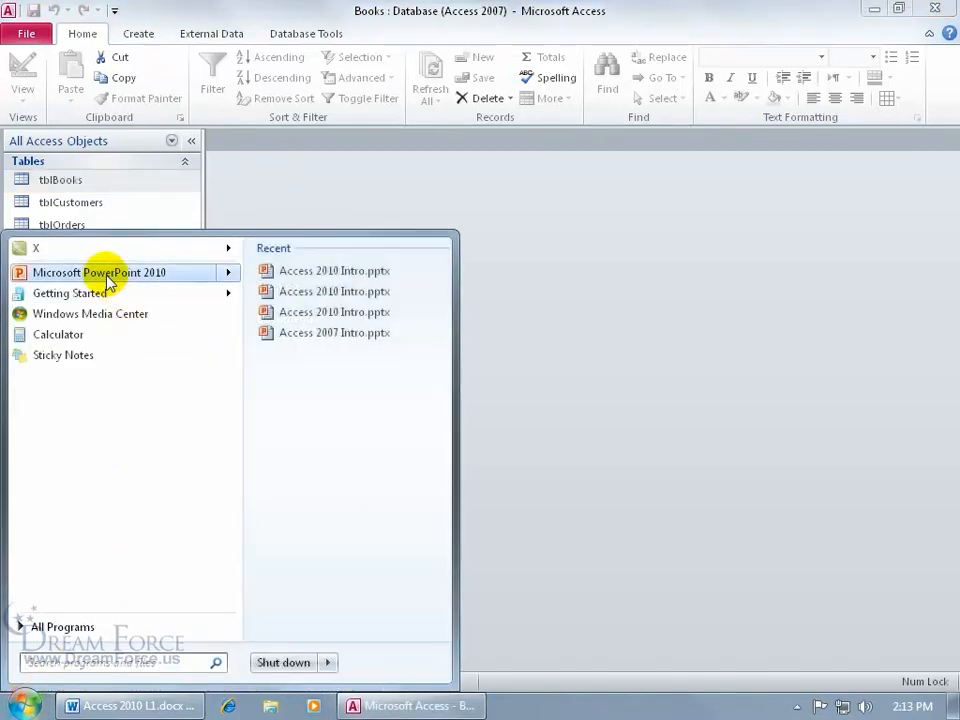
left_click(100, 272)
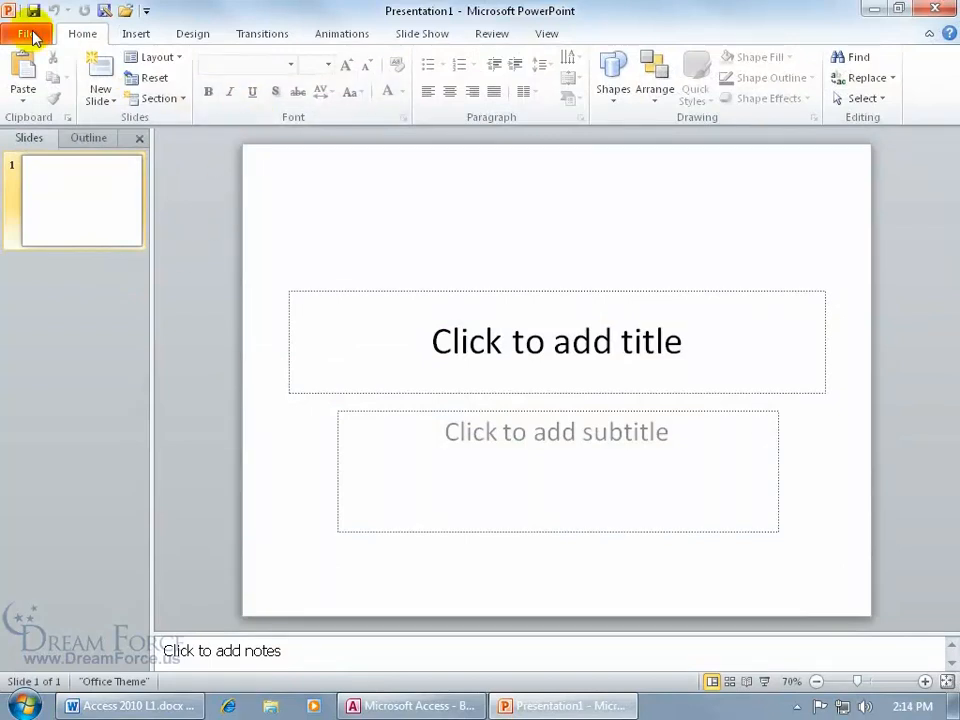
mouse_move(64, 390)
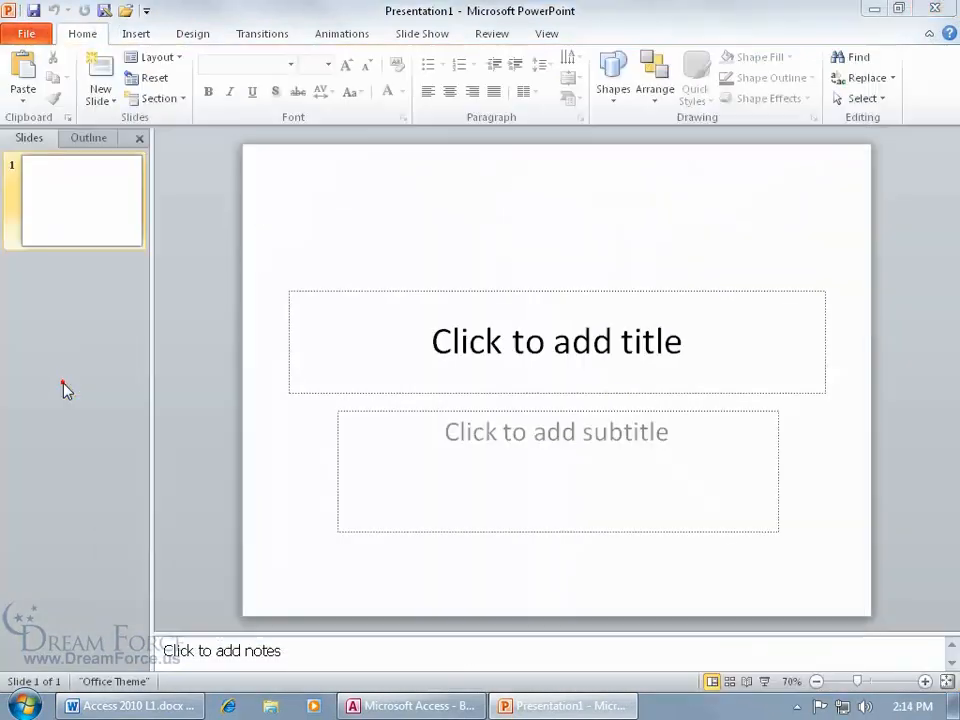
Confirm PowerPoint Options shows the Silver scheme, then close PowerPoint back to the Books database
left_click(26, 32)
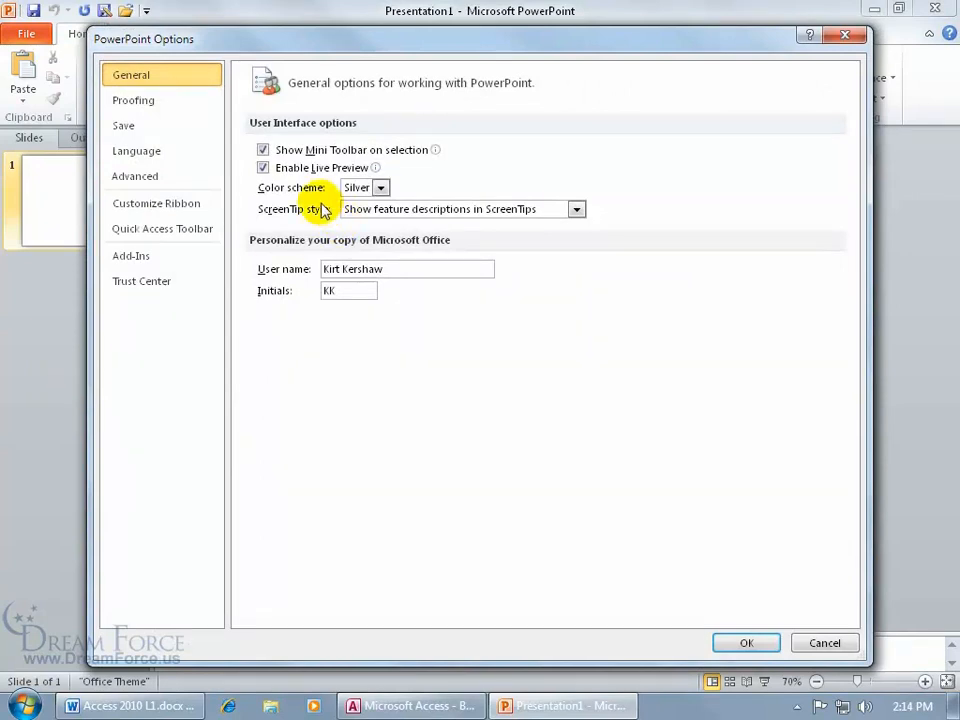
mouse_move(288, 198)
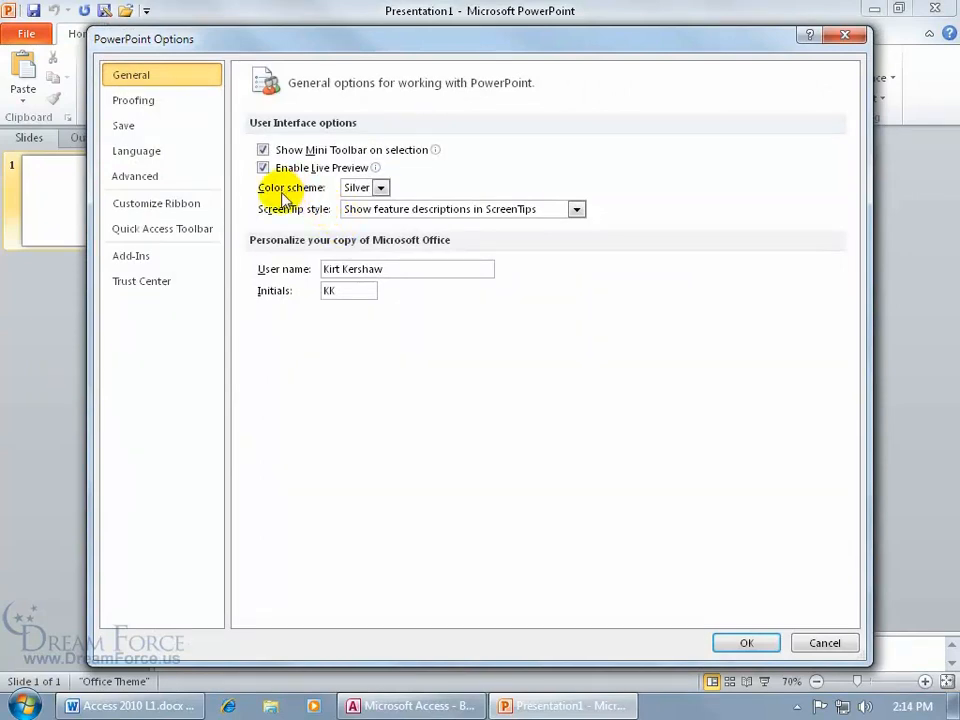
left_click(380, 188)
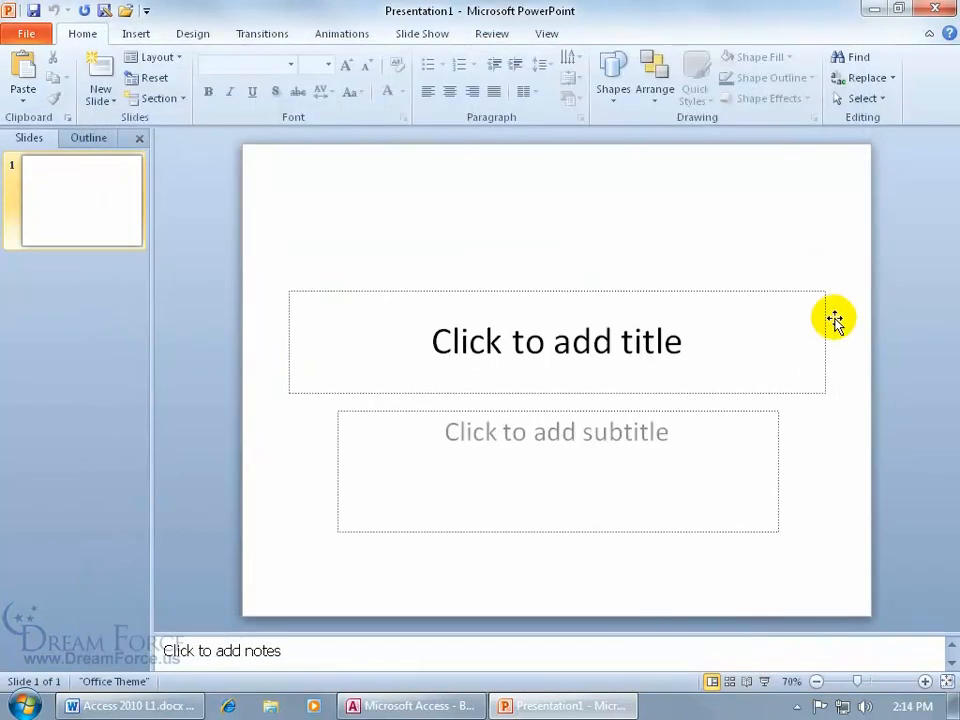
left_click(410, 704)
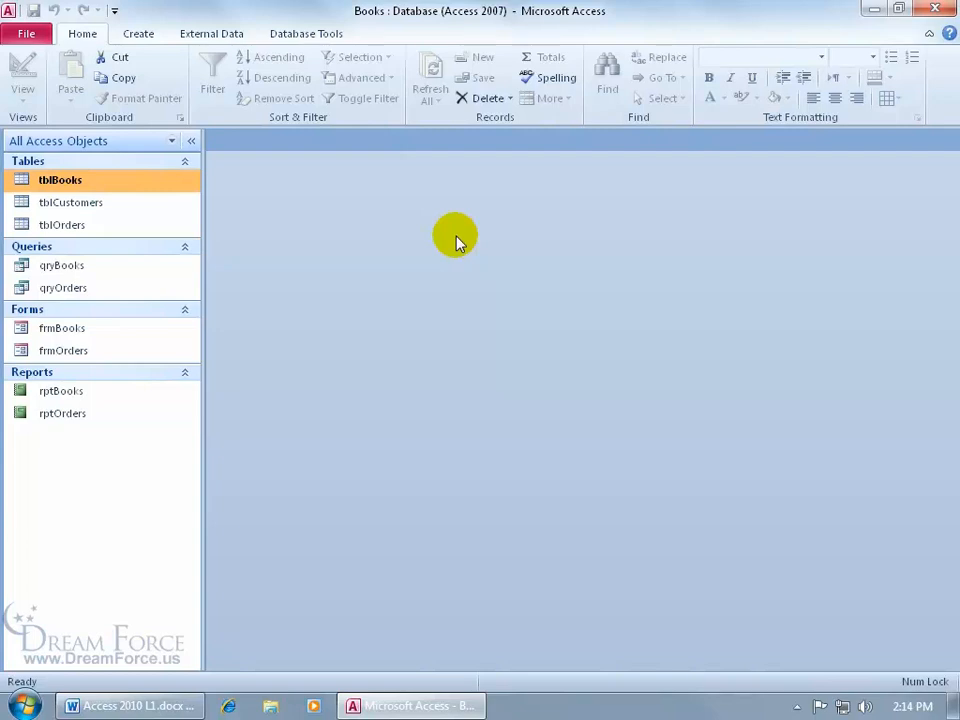
mouse_move(308, 200)
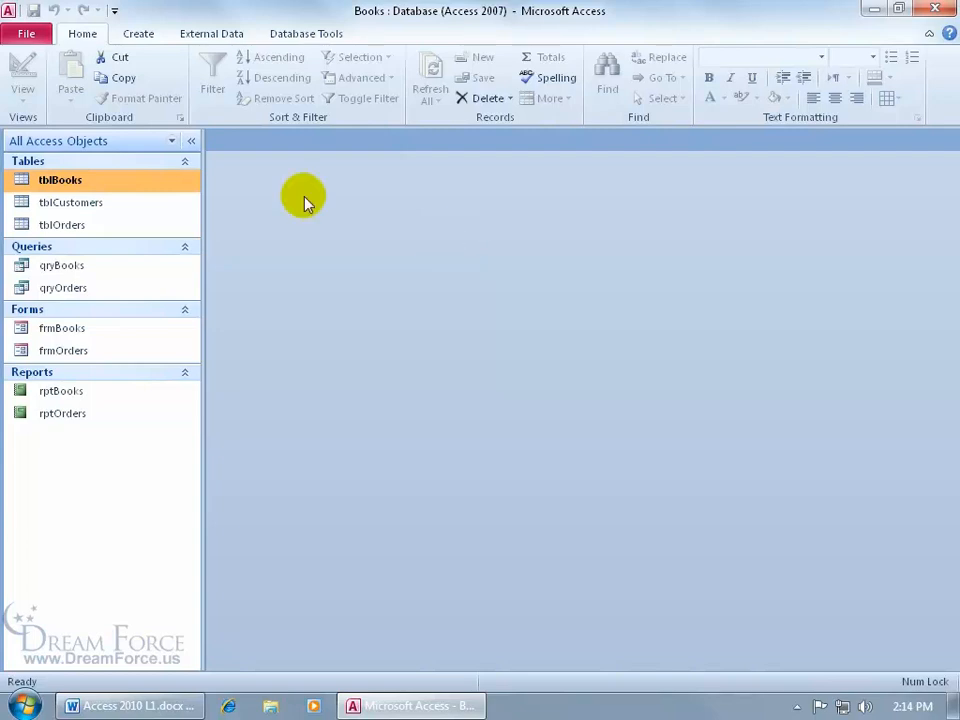
Review Access Options General page showing Blue scheme and default folder Desktop\Exercises
left_click(26, 32)
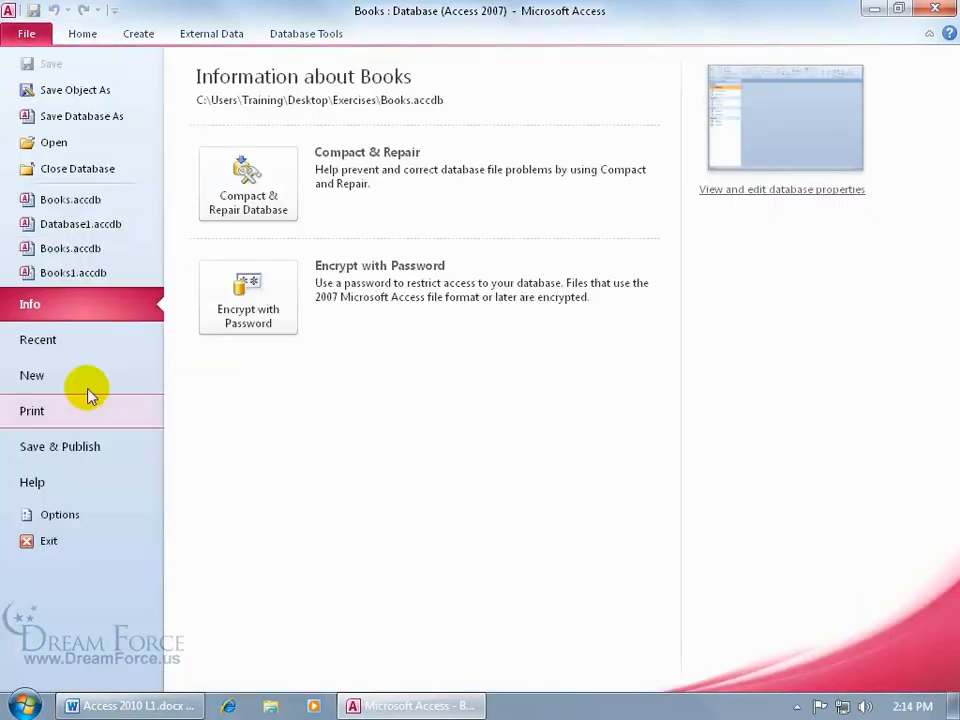
mouse_move(60, 514)
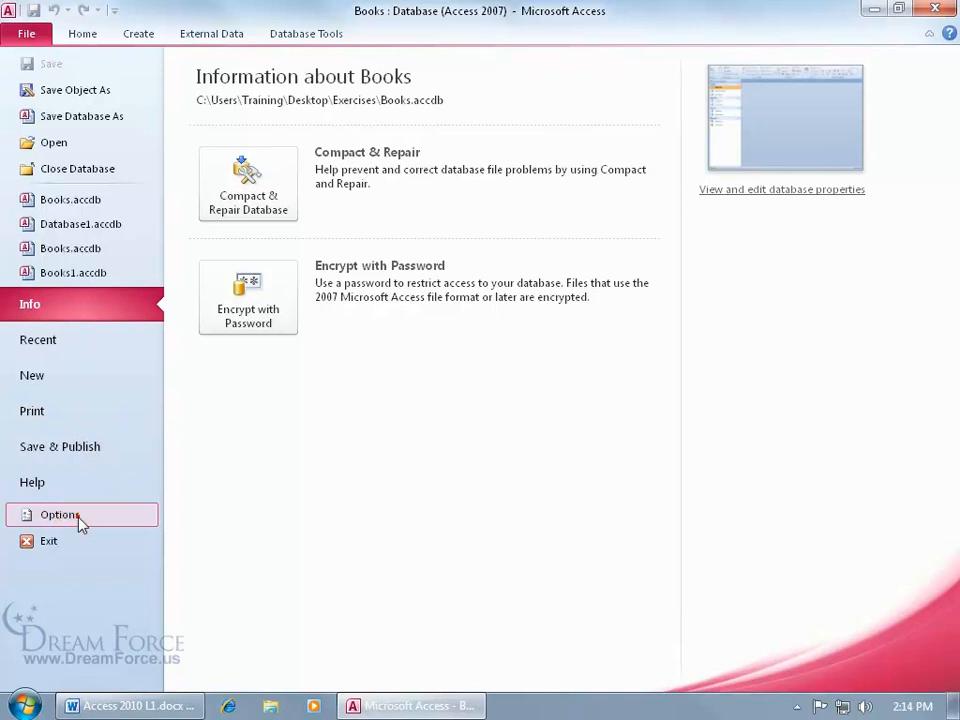
left_click(60, 514)
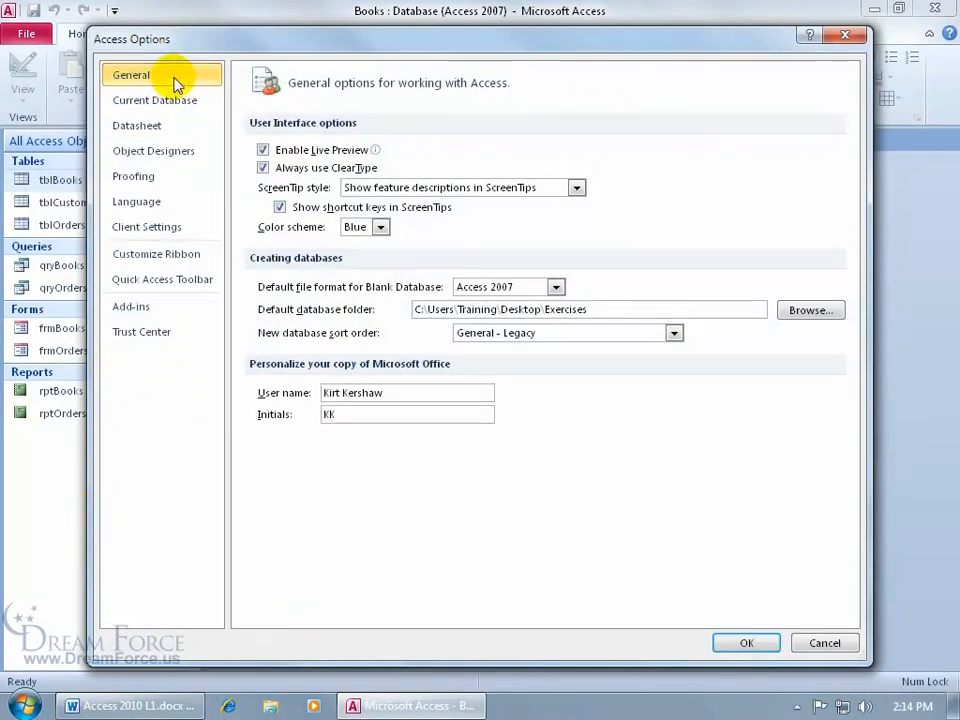
mouse_move(340, 276)
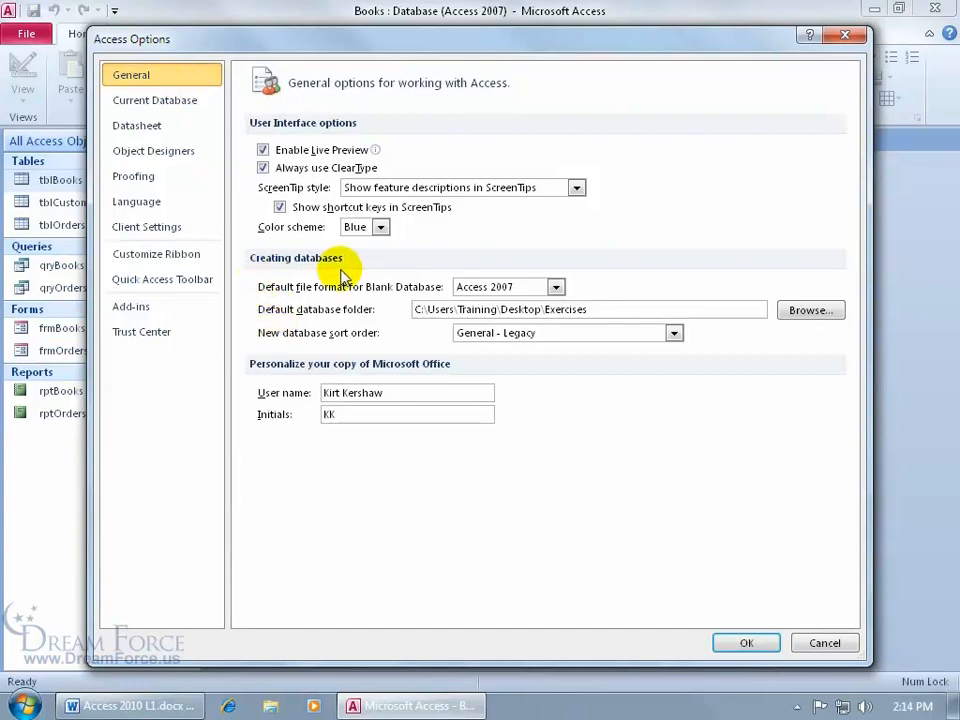
mouse_move(284, 330)
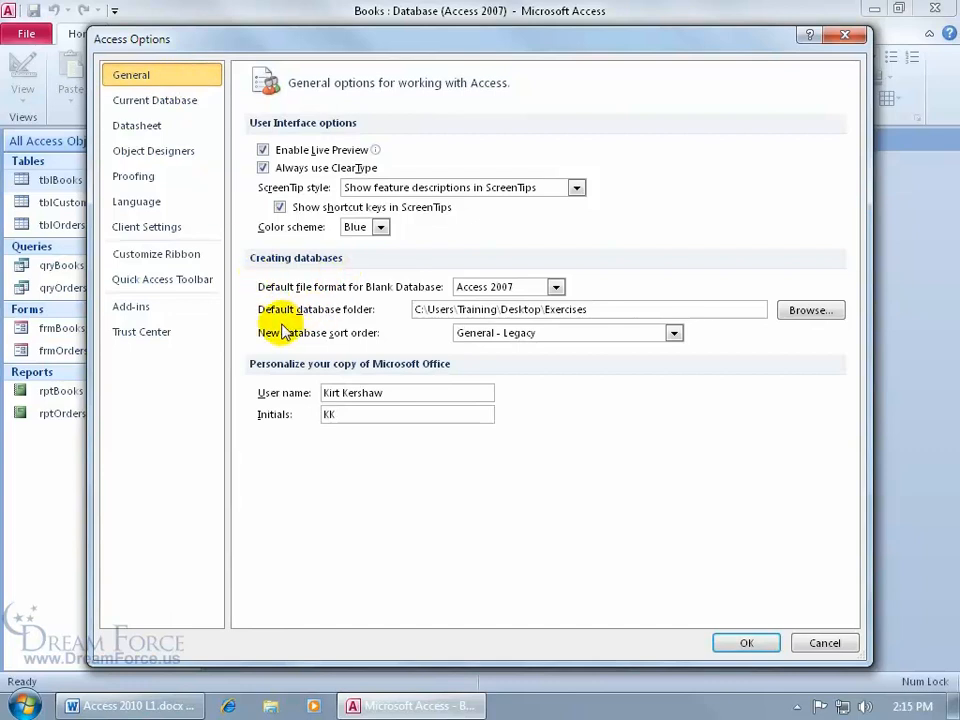
mouse_move(370, 332)
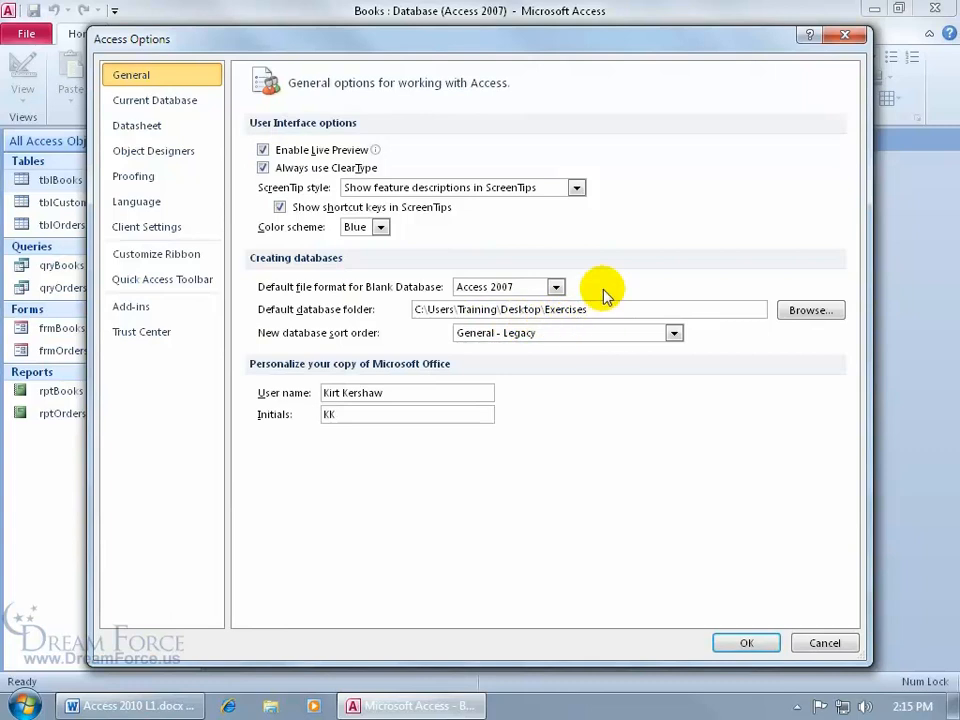
mouse_move(510, 332)
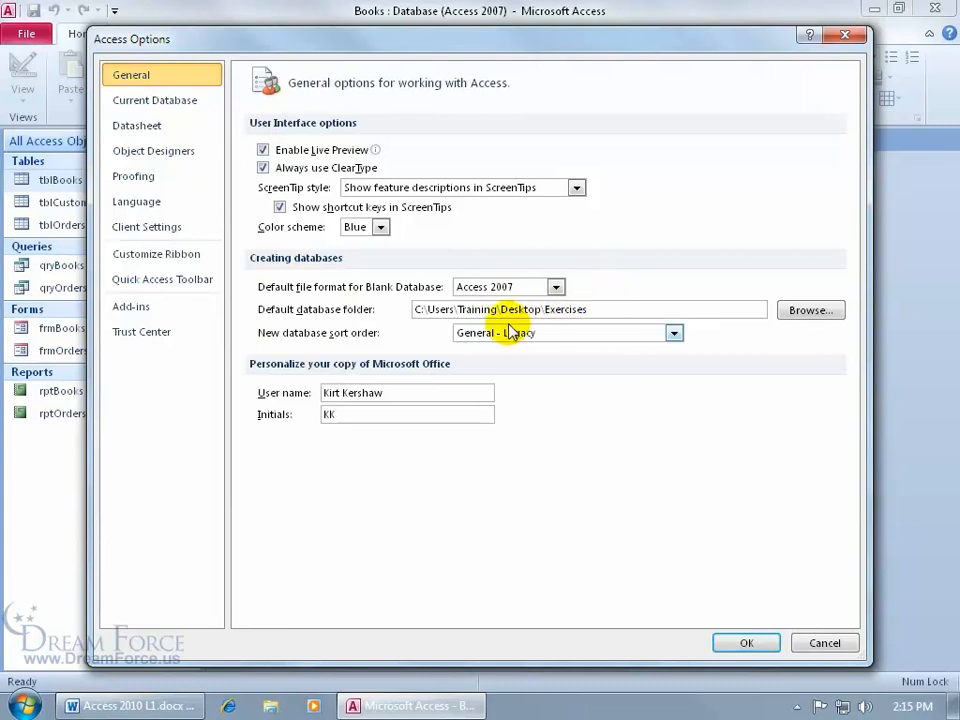
mouse_move(576, 308)
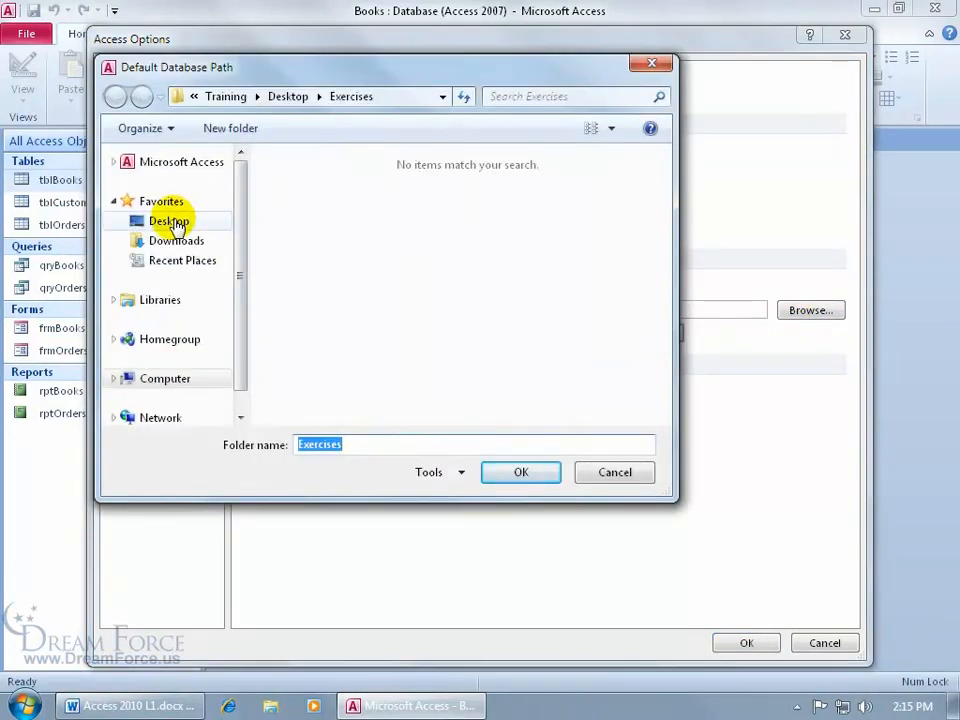
Set the default database folder to Desktop\Exercises and confirm the Access Options
left_click(168, 220)
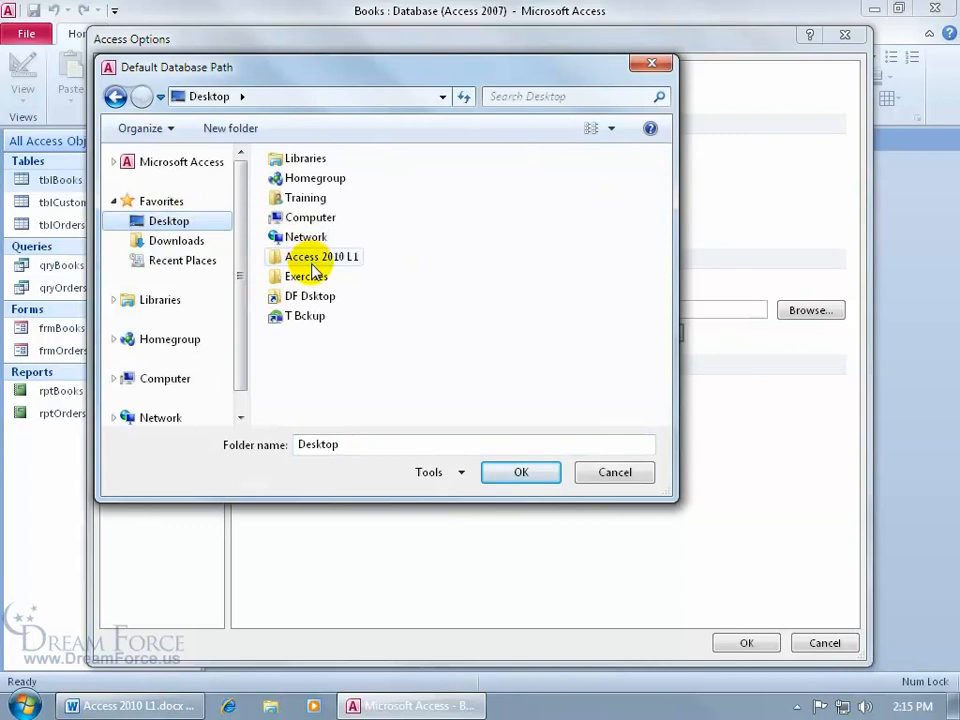
left_click(308, 276)
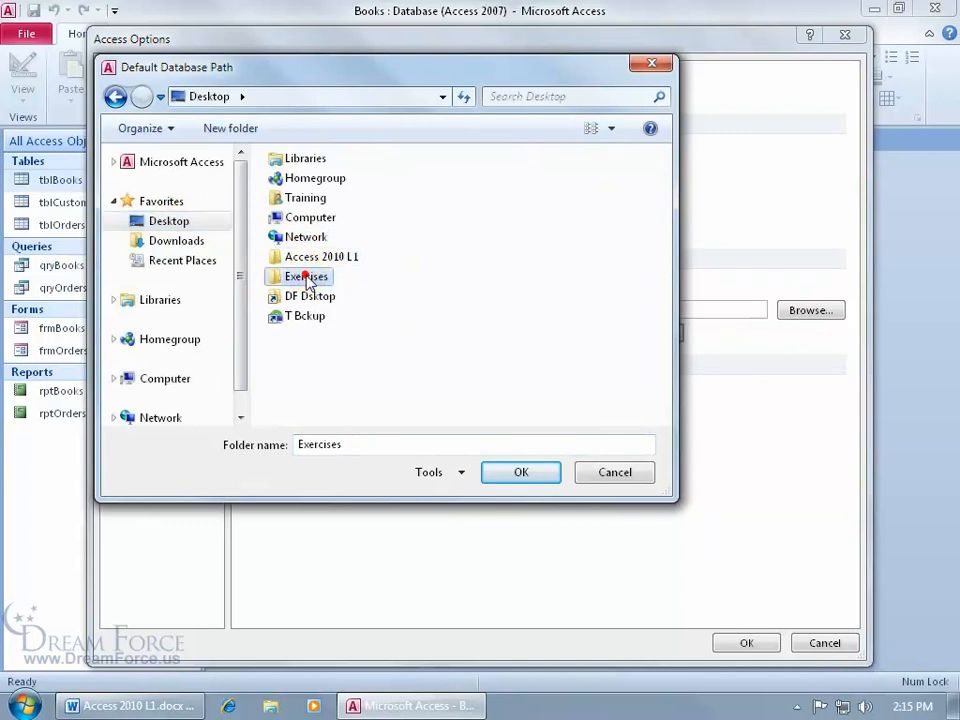
left_click(520, 472)
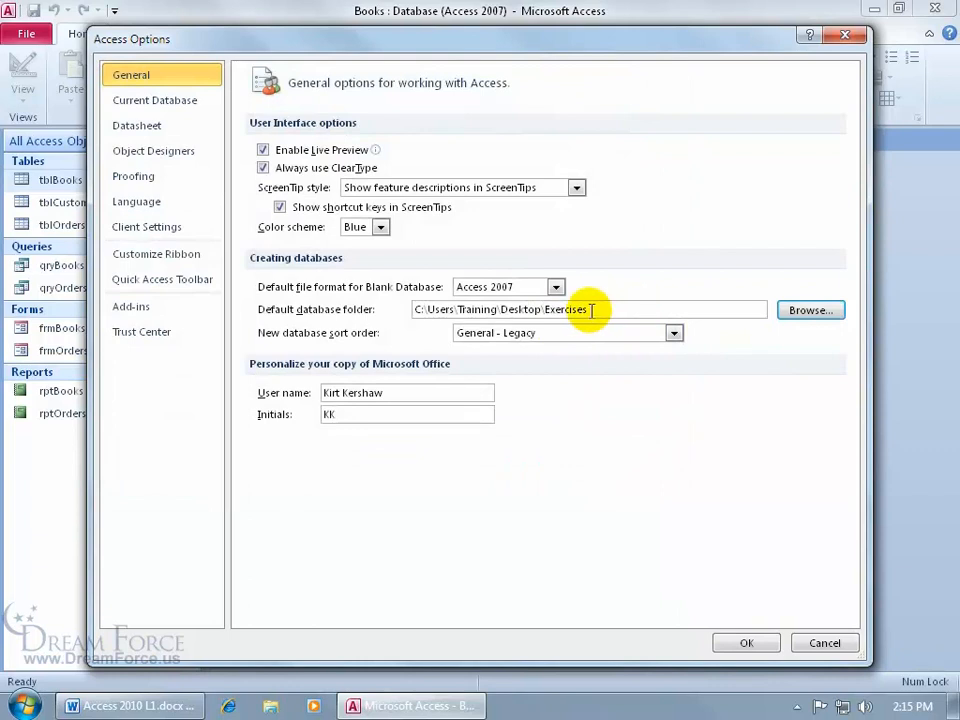
left_click(746, 642)
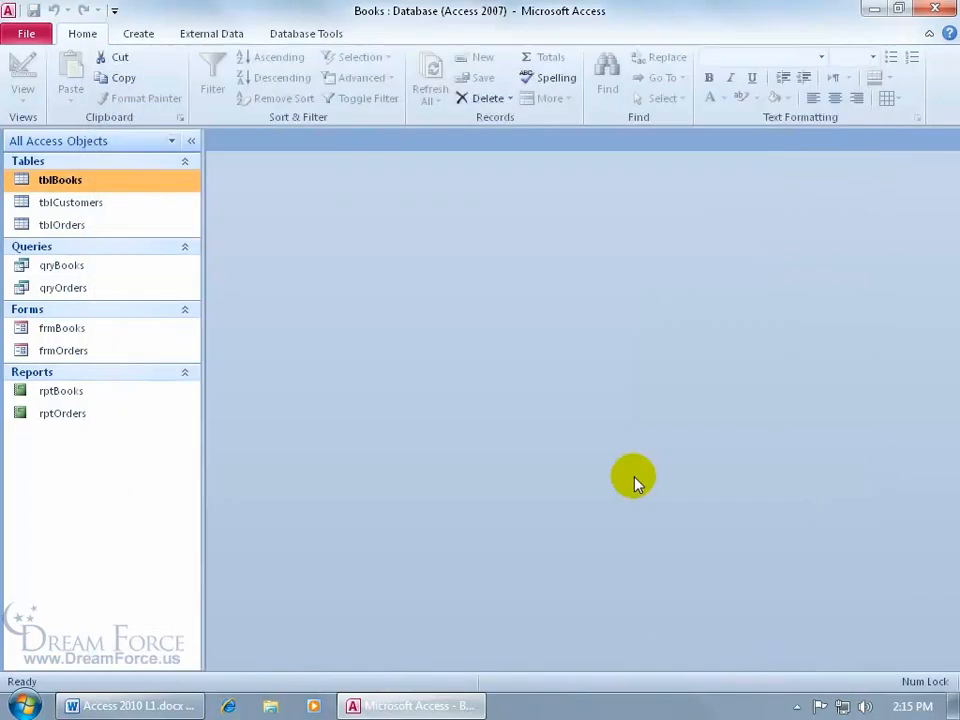